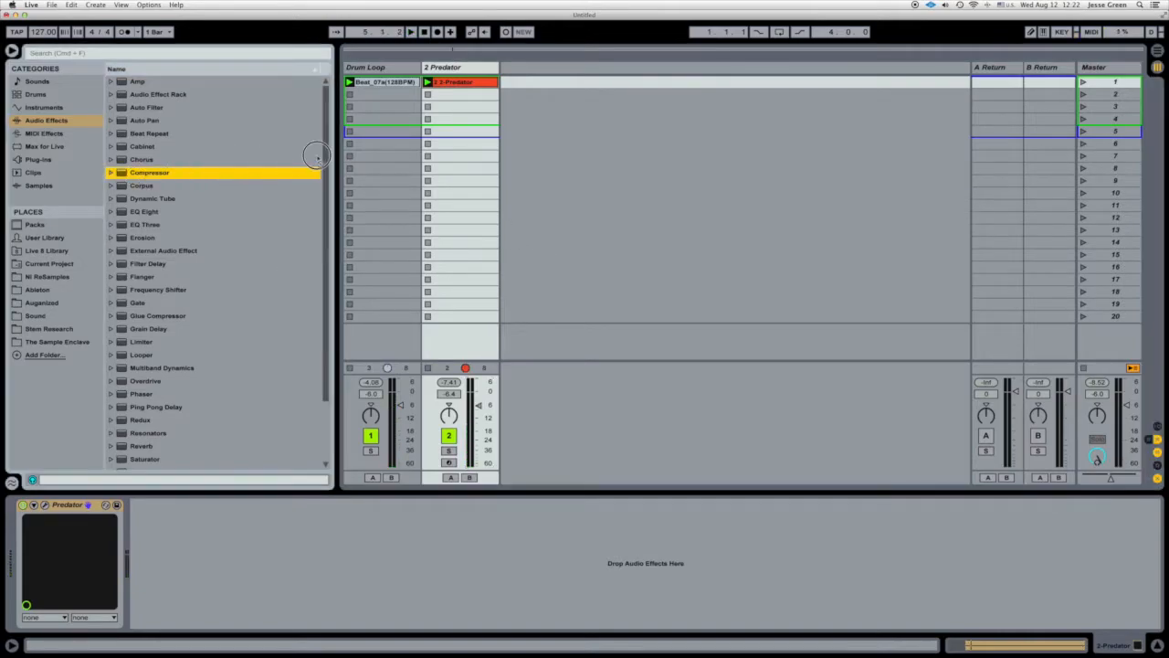
Put Auto Pan on Predator: 100% amount, 1/4 synced rate, 0° phase, ~47% shape.
double_click(148, 172)
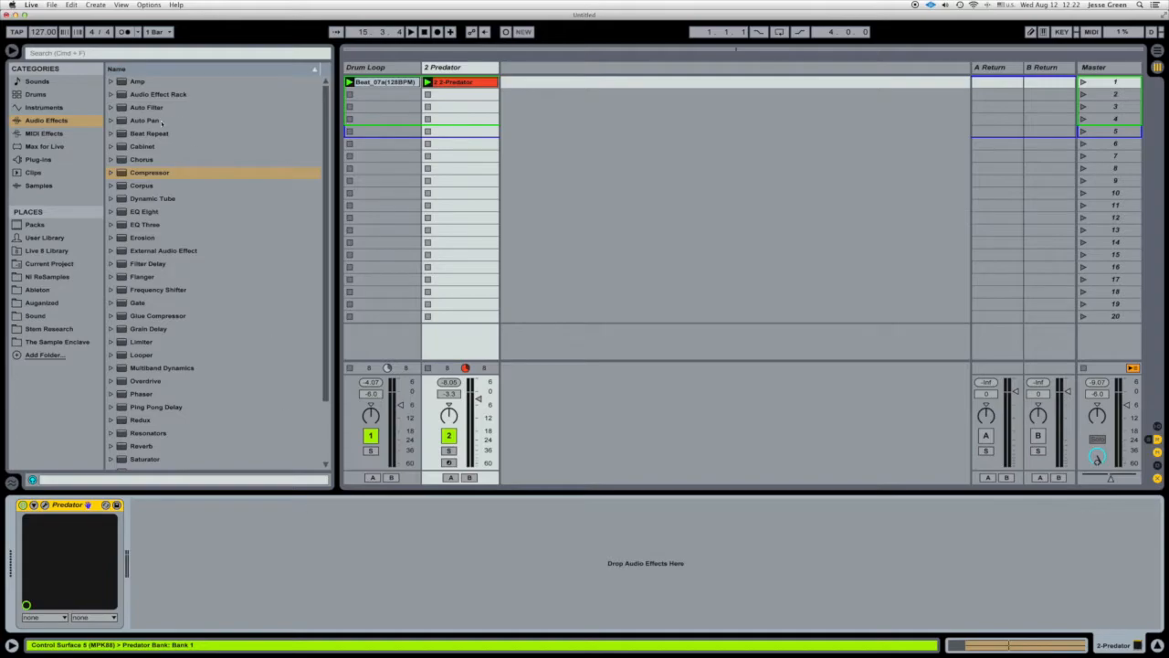
click(144, 120)
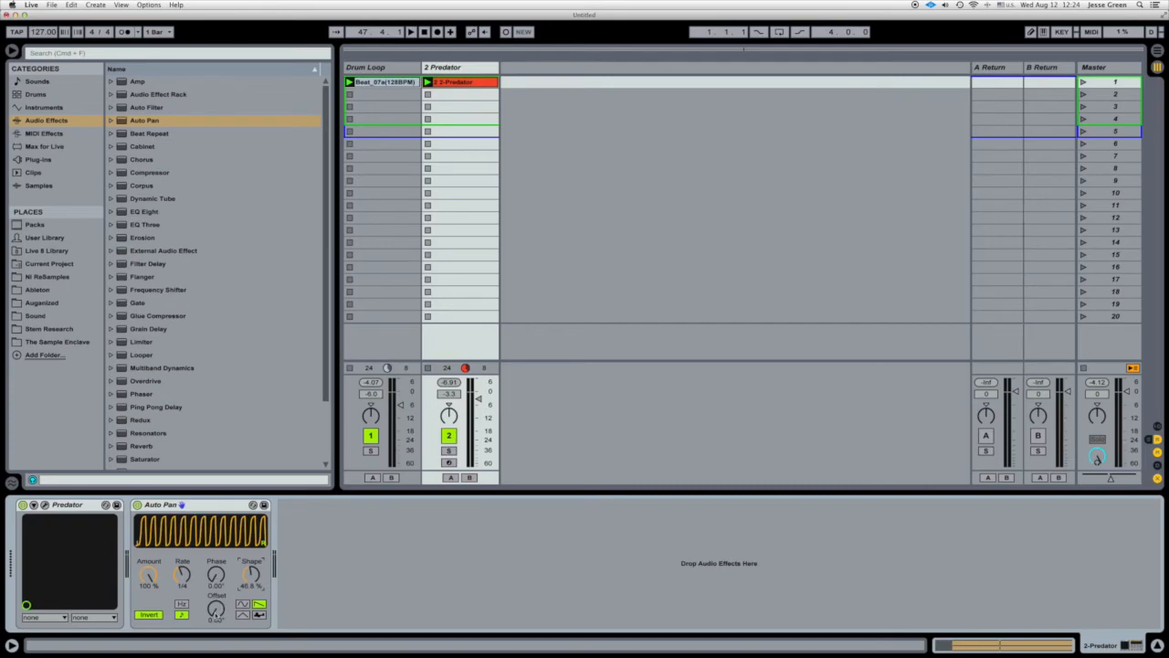
click(412, 32)
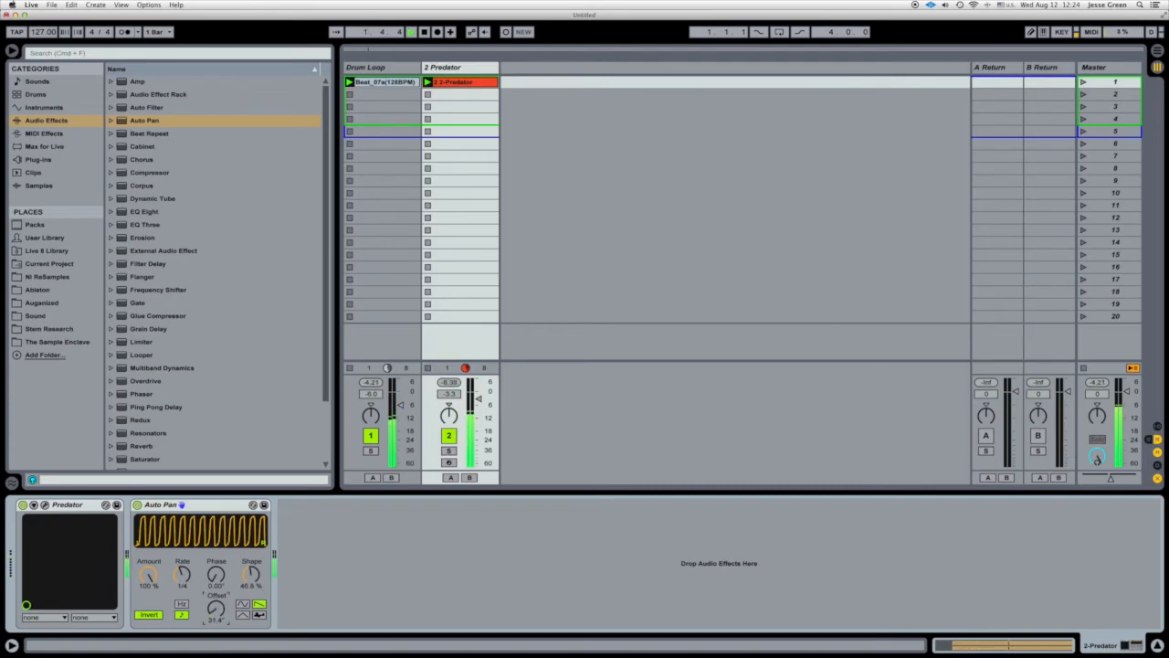